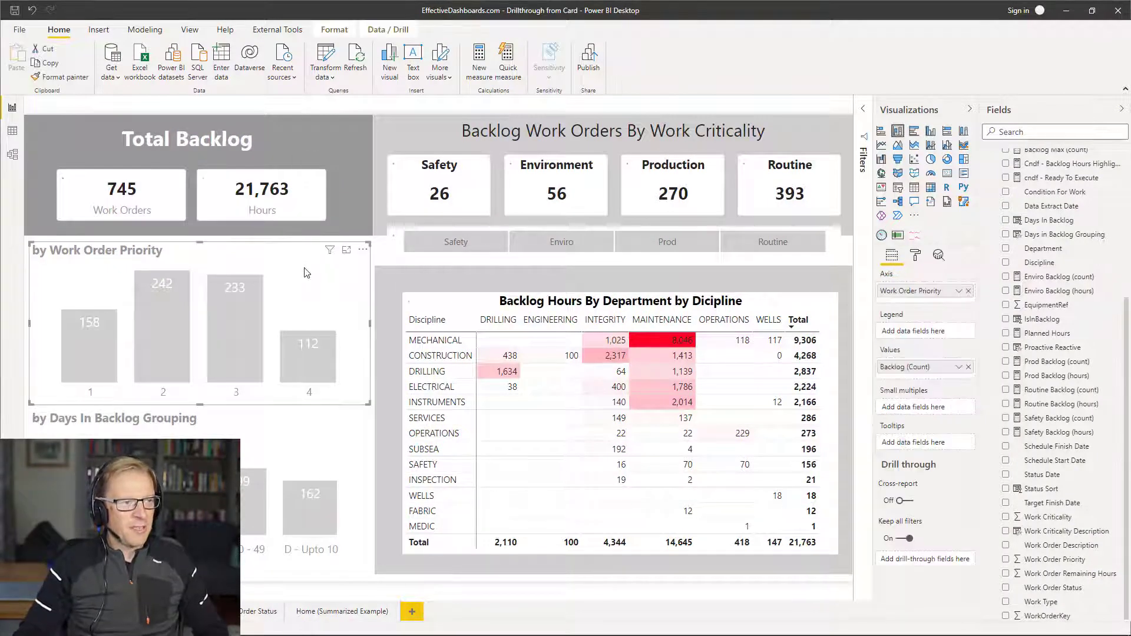
- Select the Work Order Priority bar chart on the backlog dashboard
{"action": "left_click", "coordinate": [1005, 559]}
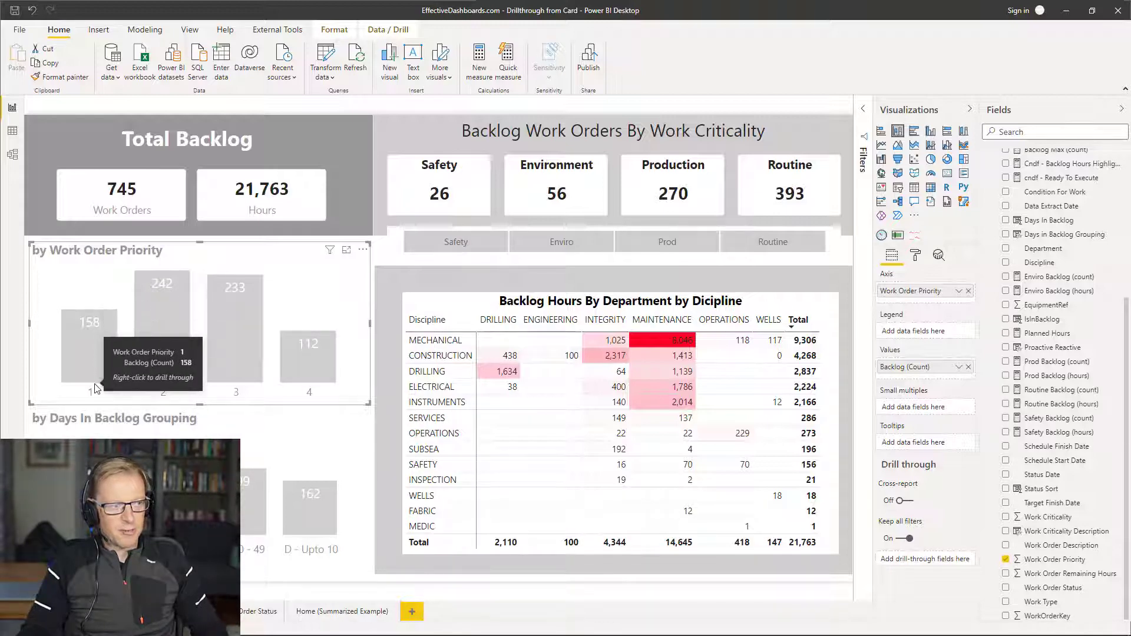
{"action": "mouse_move", "coordinate": [1035, 280]}
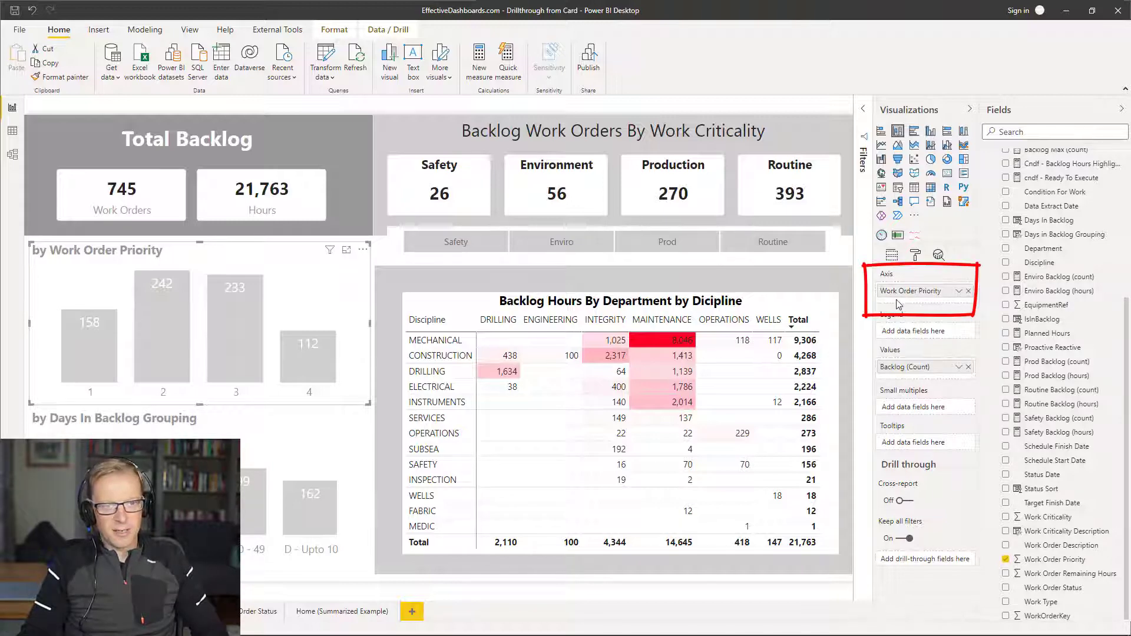
{"action": "mouse_move", "coordinate": [884, 378]}
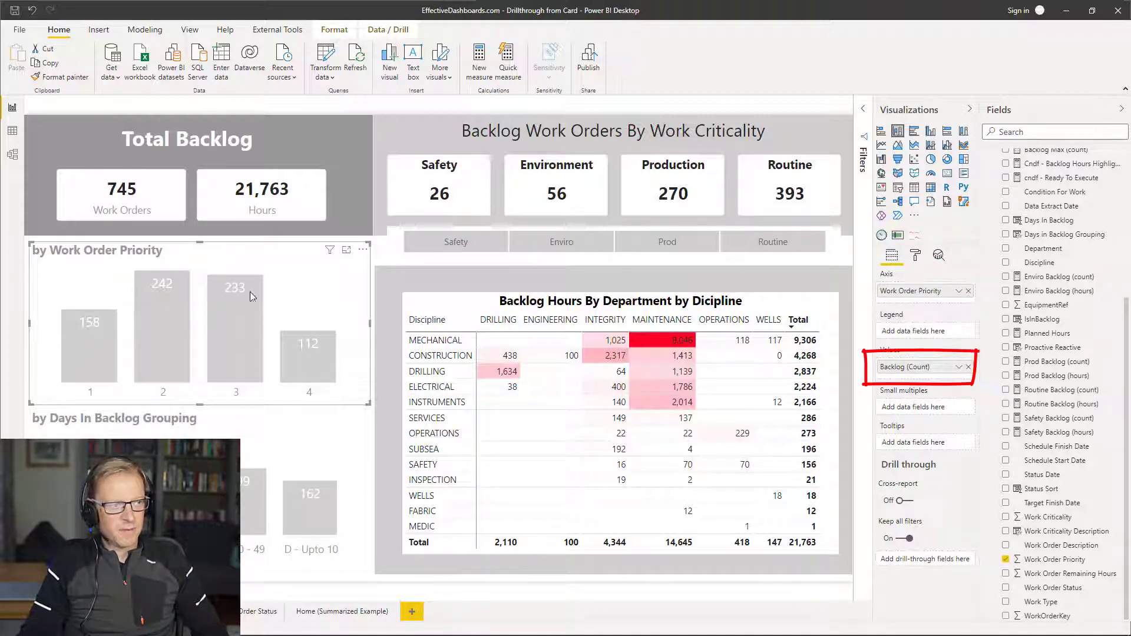
{"action": "mouse_move", "coordinate": [311, 360]}
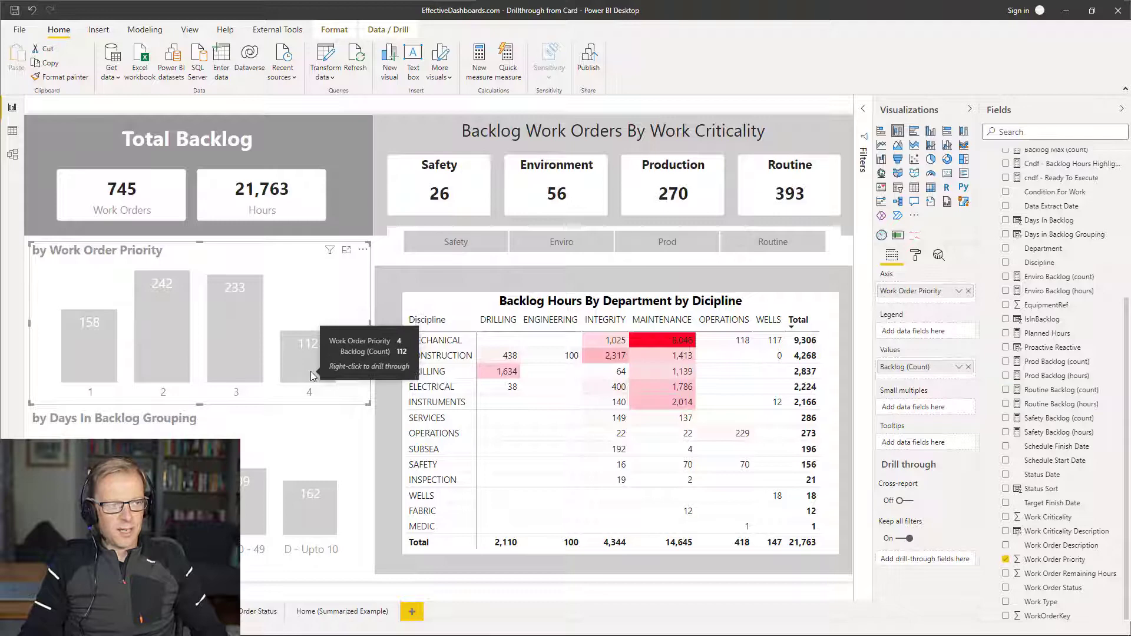
{"action": "mouse_move", "coordinate": [311, 396]}
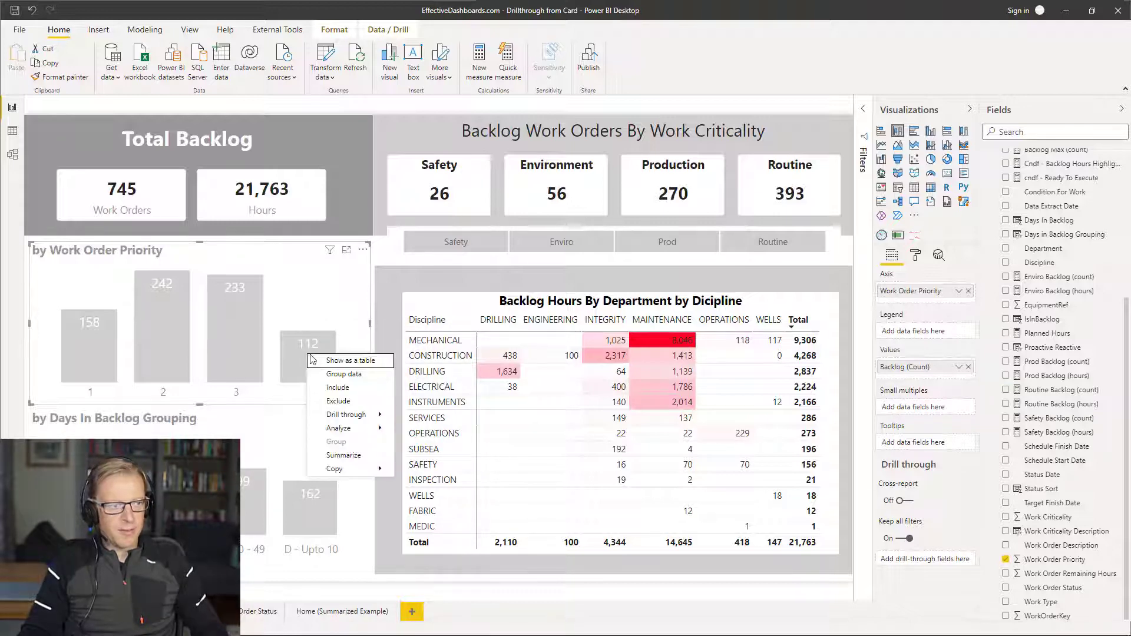
{"action": "mouse_move", "coordinate": [346, 414]}
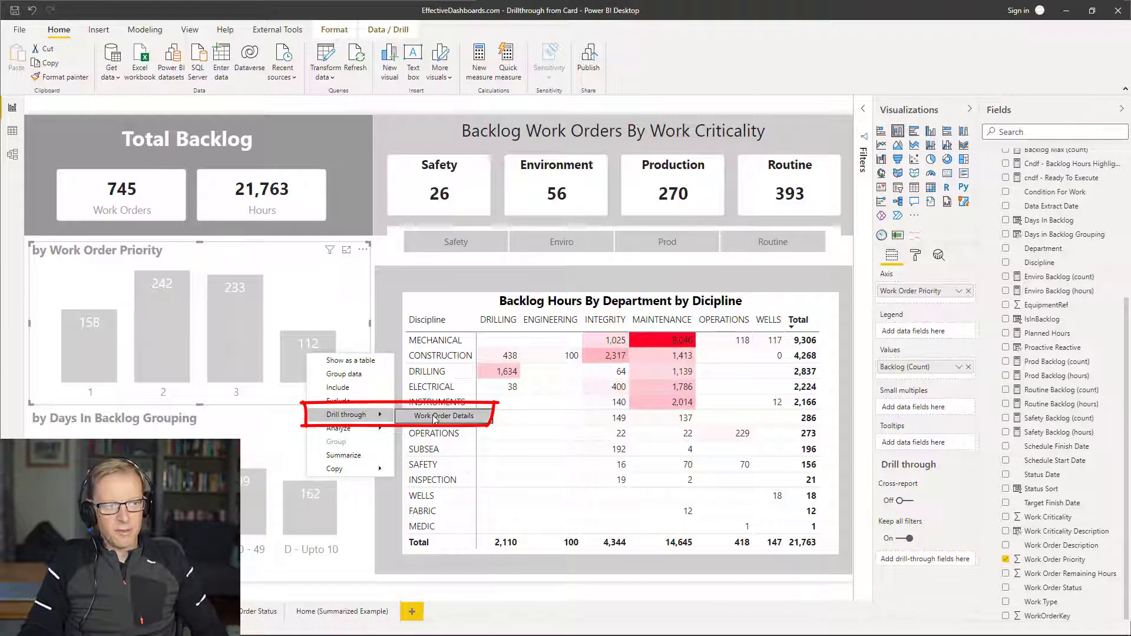
{"action": "mouse_move", "coordinate": [445, 415]}
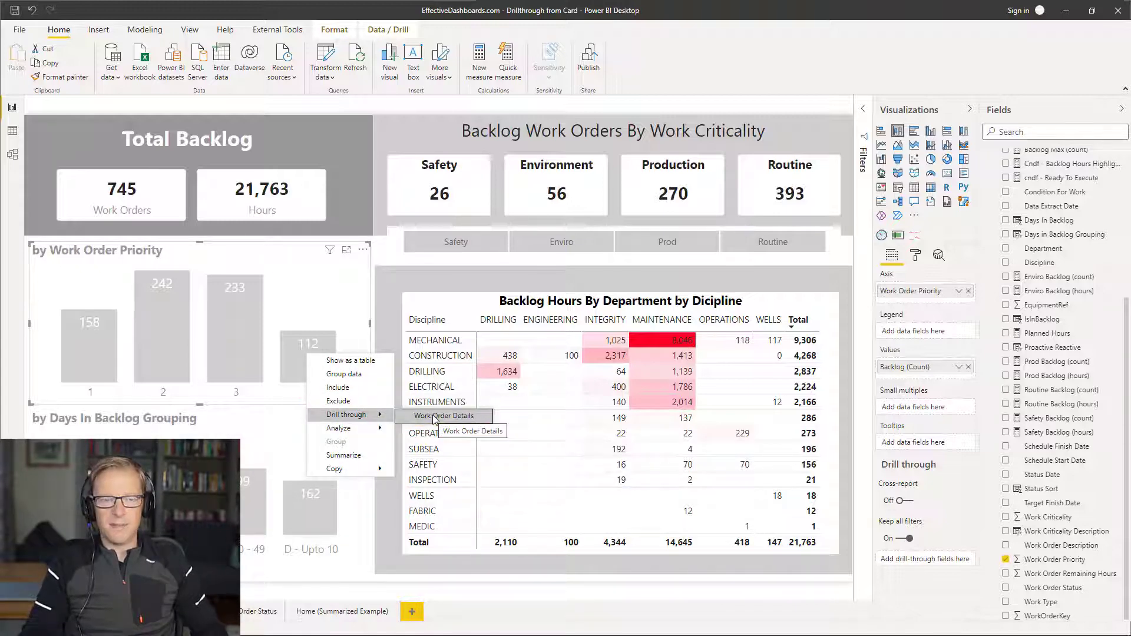
- Drill through from priority 4 to Work Order Details, showing 112 orders and 3,927 hours
{"action": "left_click", "coordinate": [444, 416]}
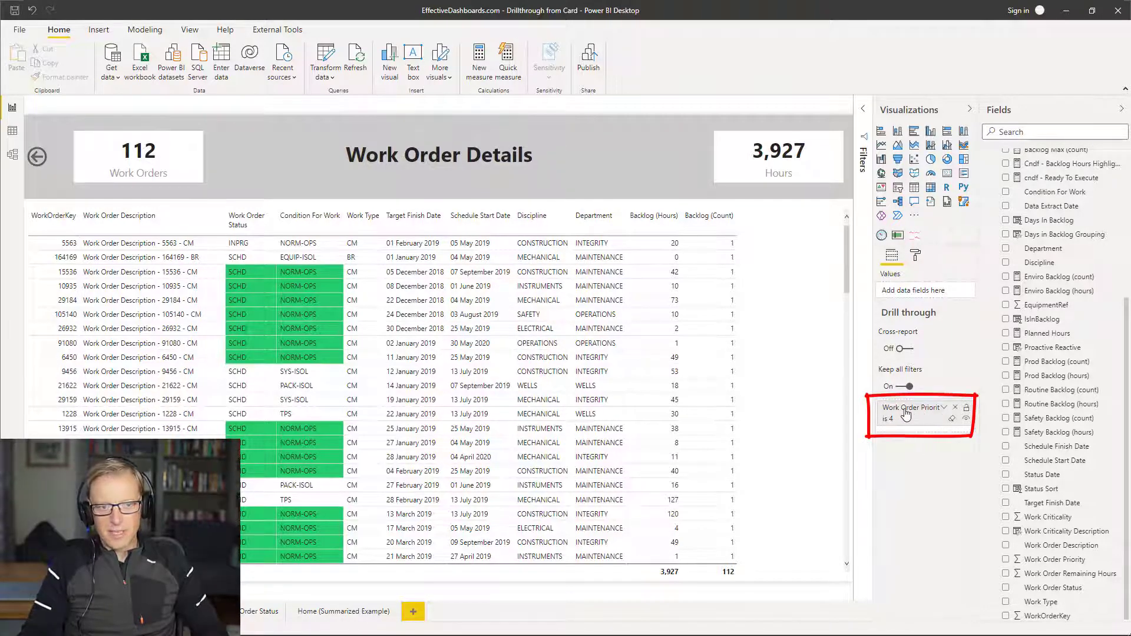
{"action": "mouse_move", "coordinate": [921, 414]}
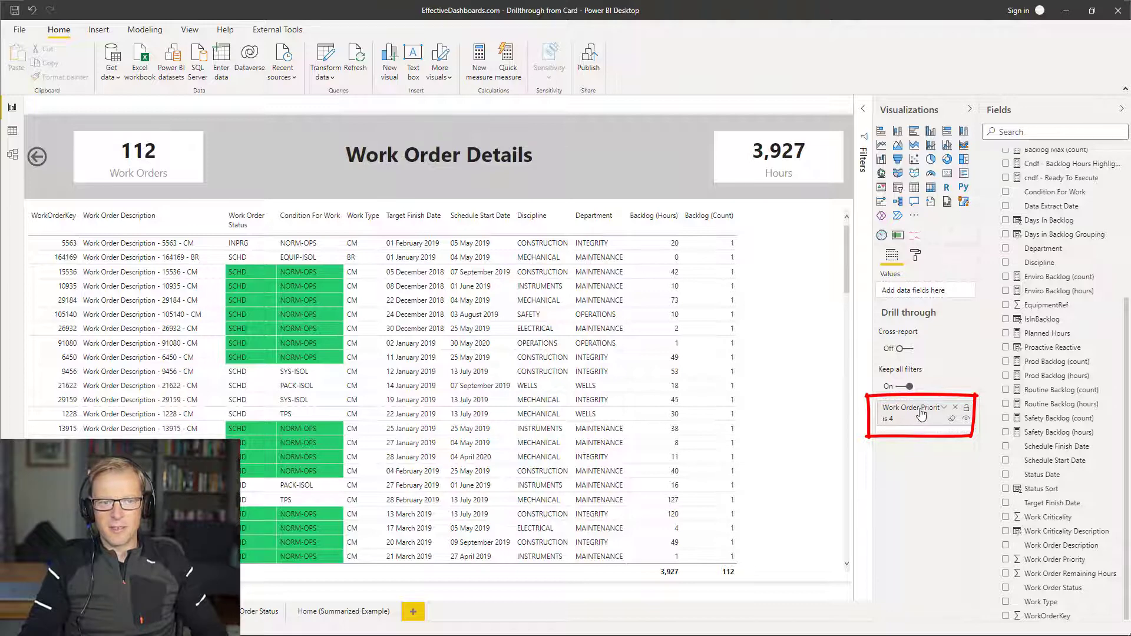
{"action": "mouse_move", "coordinate": [966, 501]}
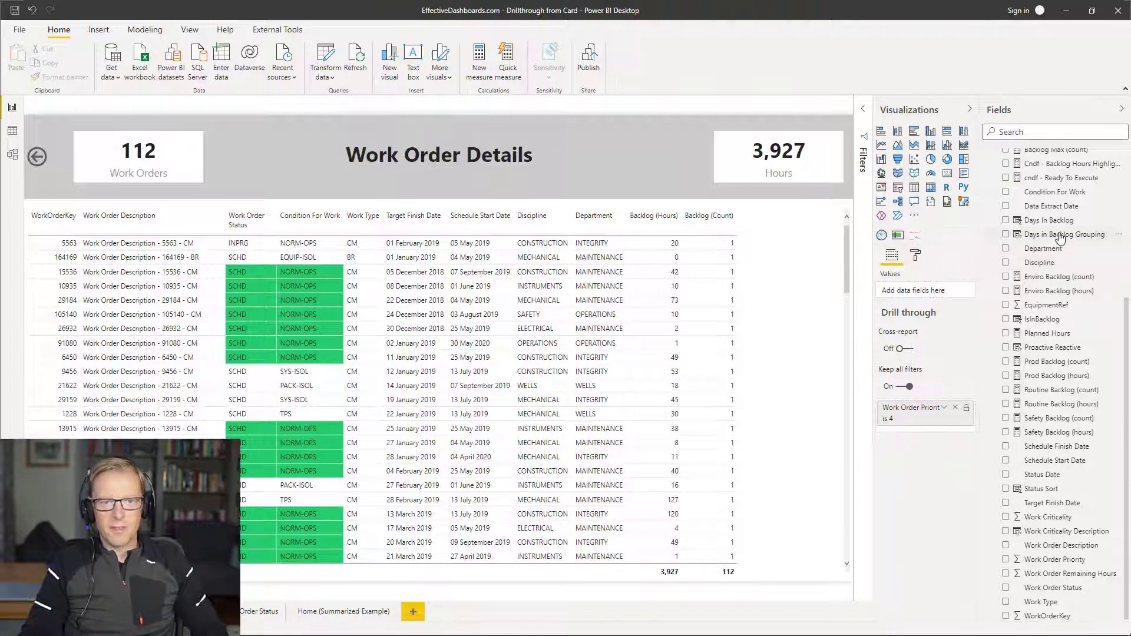
{"action": "mouse_move", "coordinate": [1065, 234]}
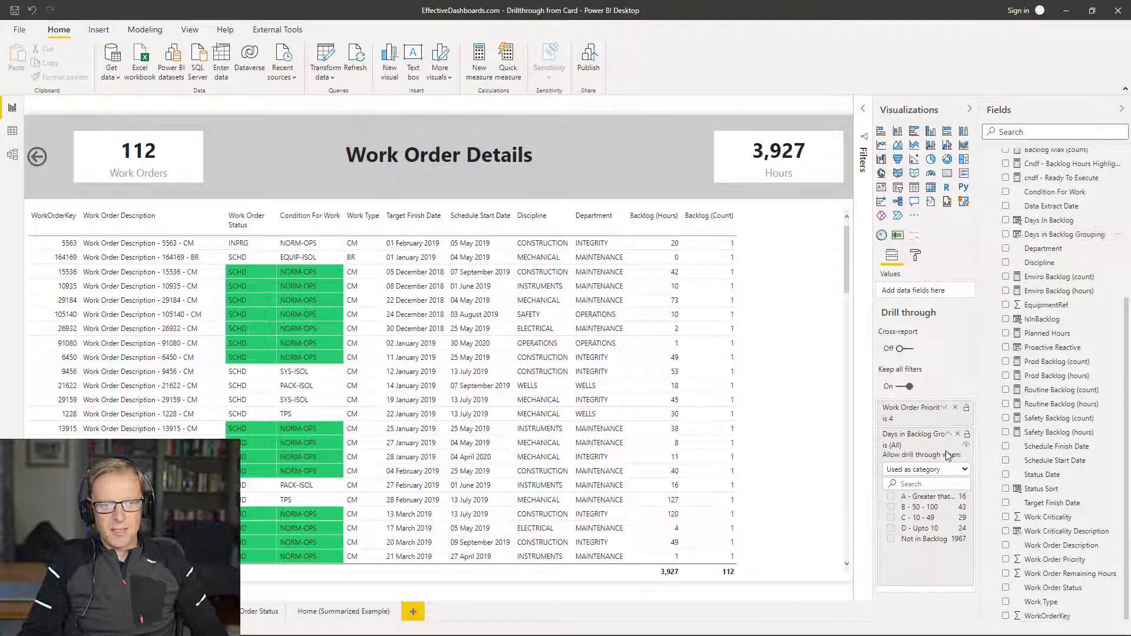
- Drill through from the D - Upto 10 days bar, then return to the dashboard
{"action": "left_click", "coordinate": [945, 434]}
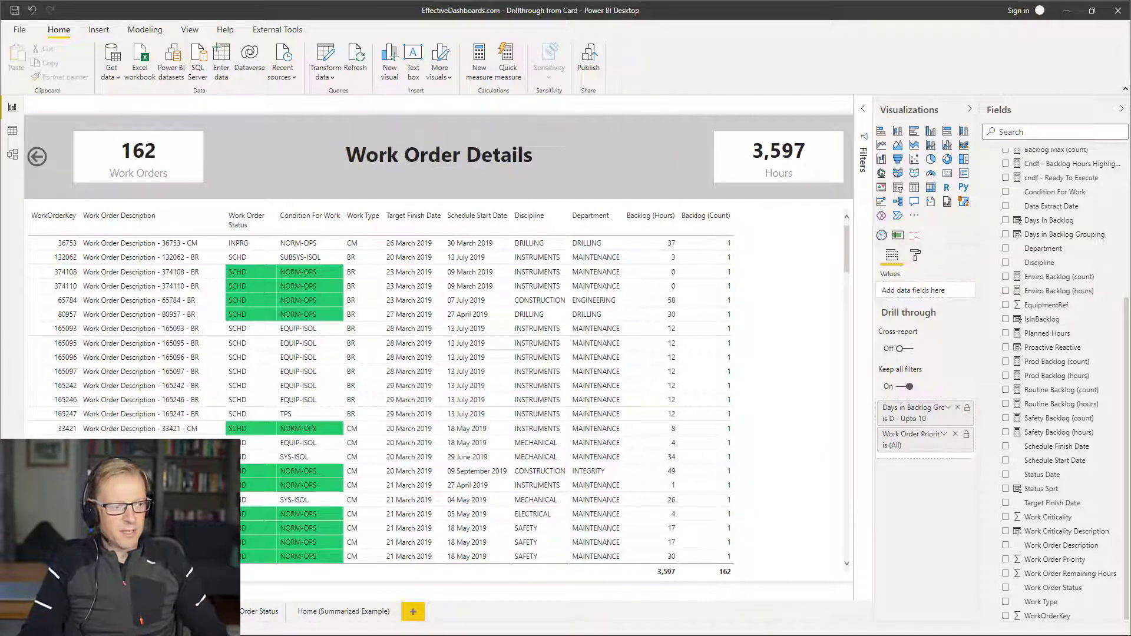
{"action": "left_click", "coordinate": [36, 157]}
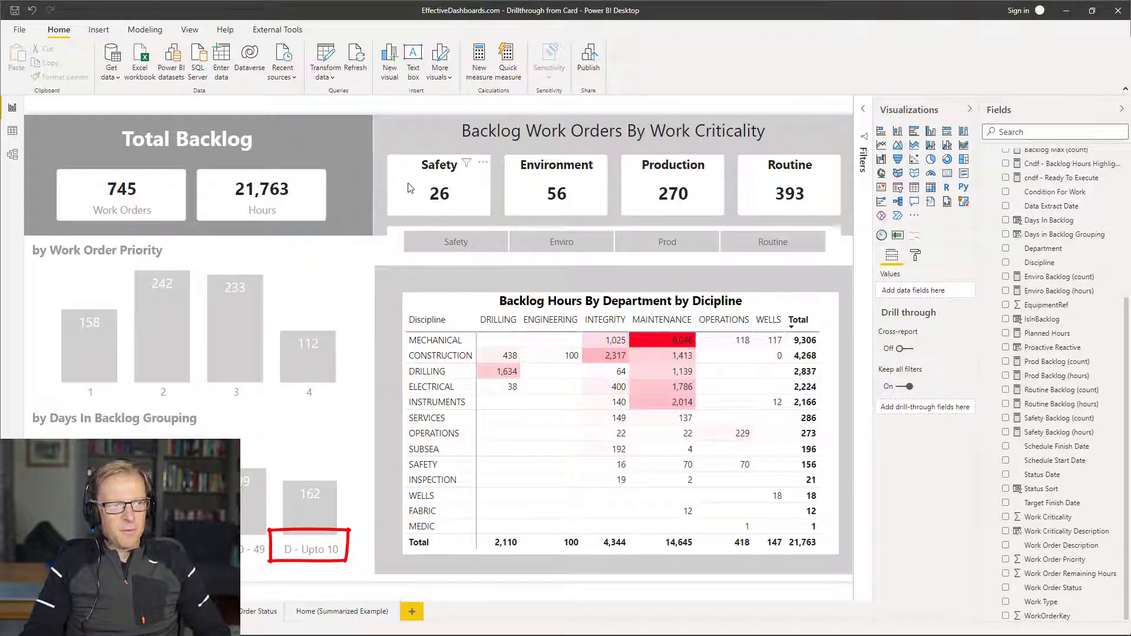
{"action": "left_click", "coordinate": [438, 184]}
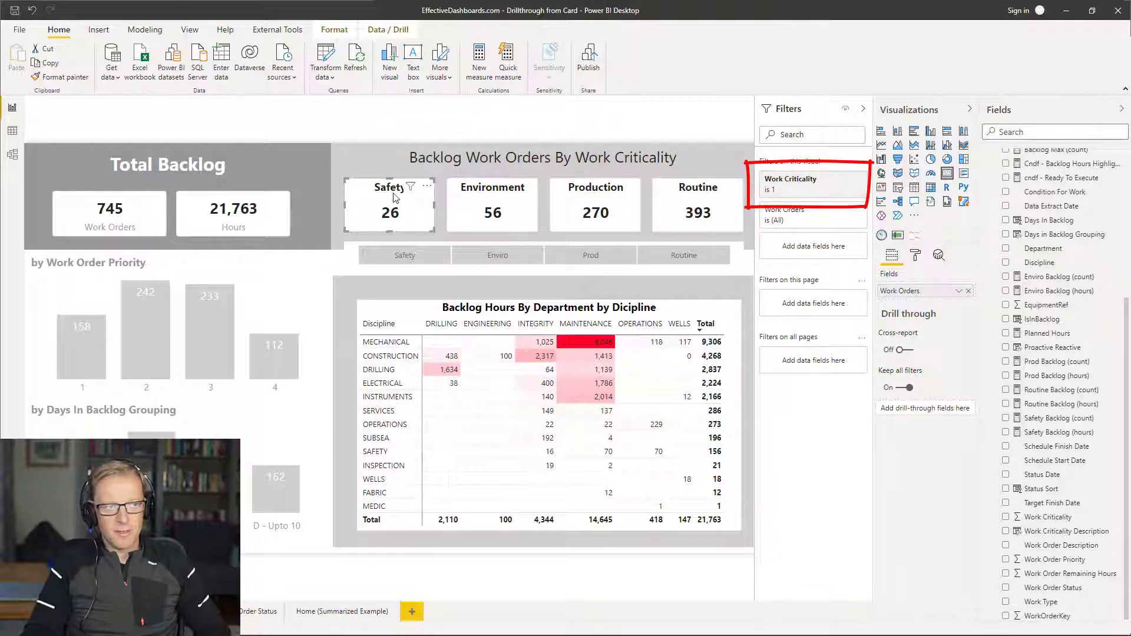
{"action": "mouse_move", "coordinate": [393, 199]}
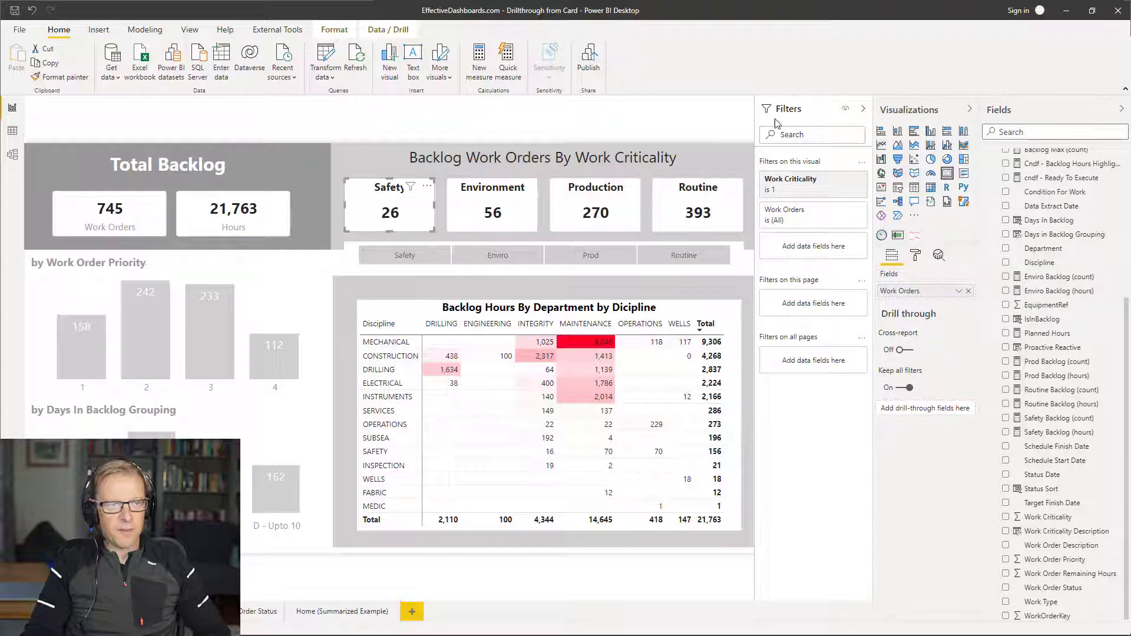
{"action": "left_click", "coordinate": [861, 109]}
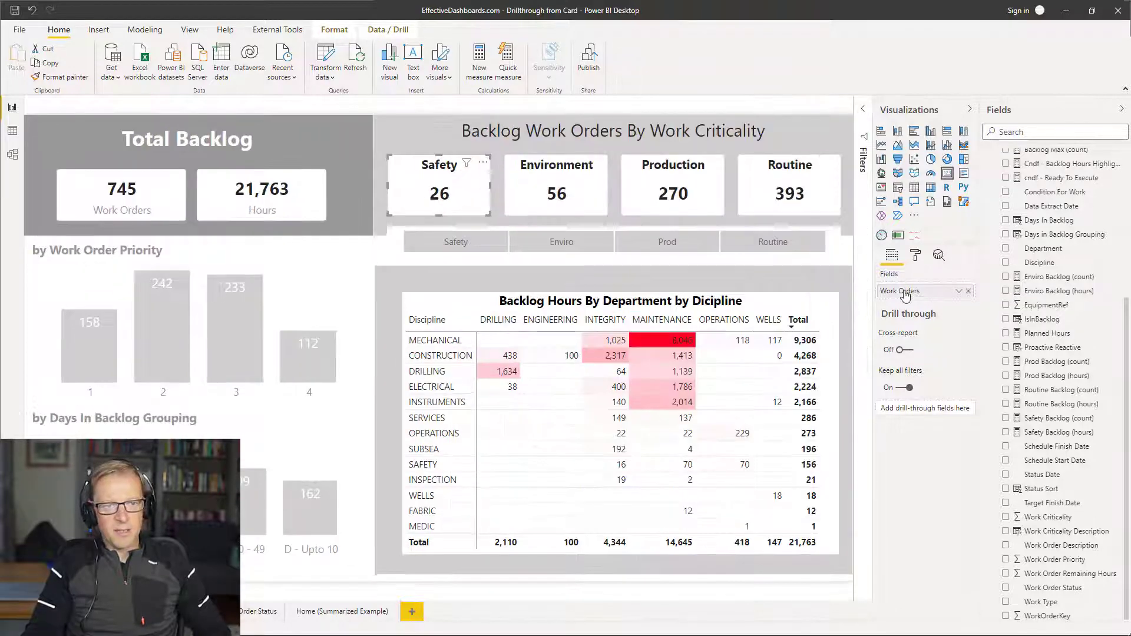
{"action": "left_click", "coordinate": [923, 290]}
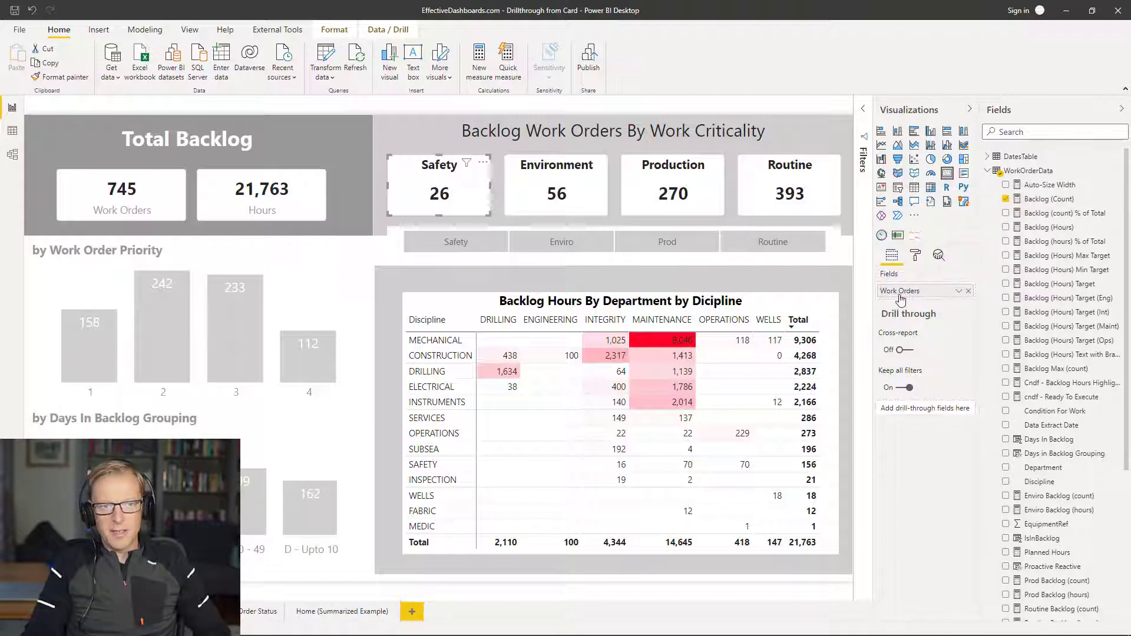
{"action": "mouse_move", "coordinate": [902, 293]}
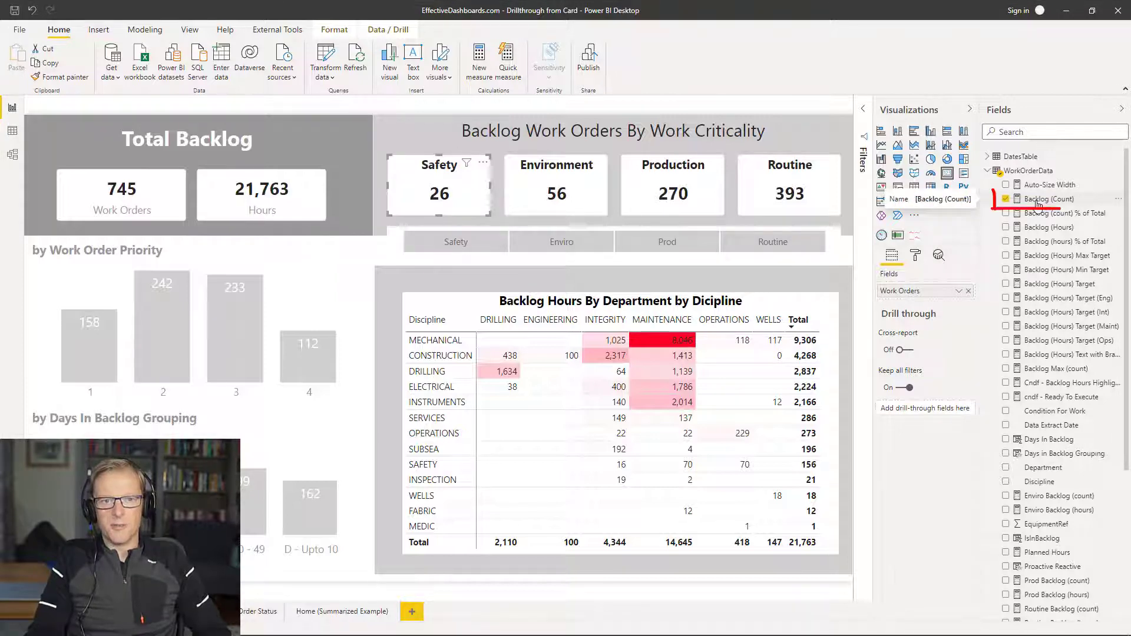
- Add Backlog (Count) as a drill-through field, then right-click the Safety card on Home
{"action": "left_click", "coordinate": [1047, 198]}
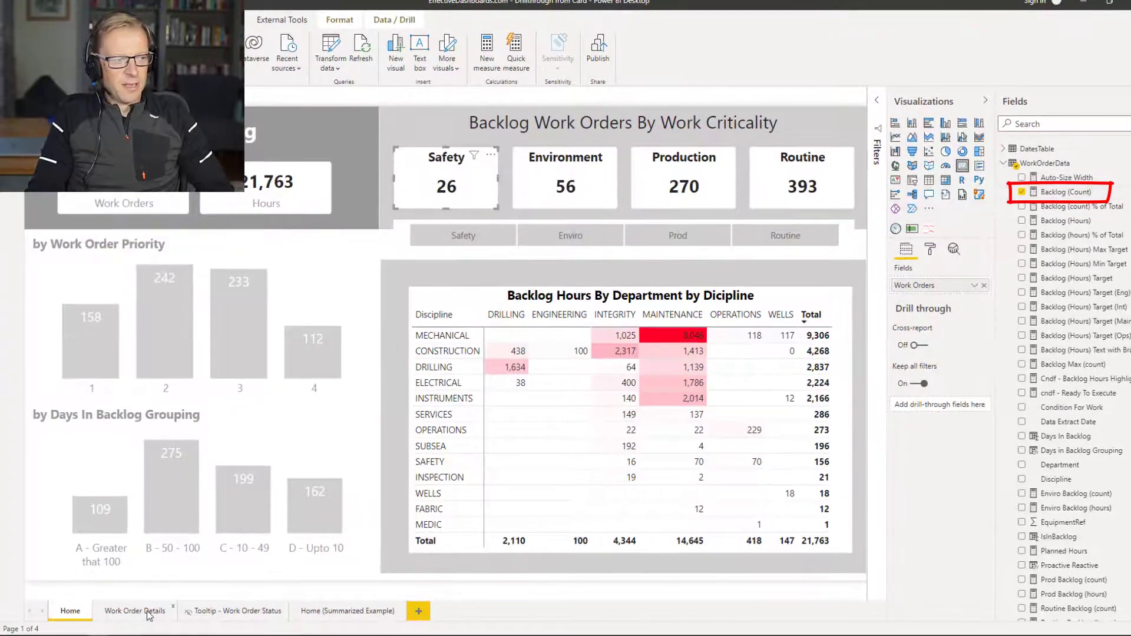
{"action": "left_click", "coordinate": [134, 610]}
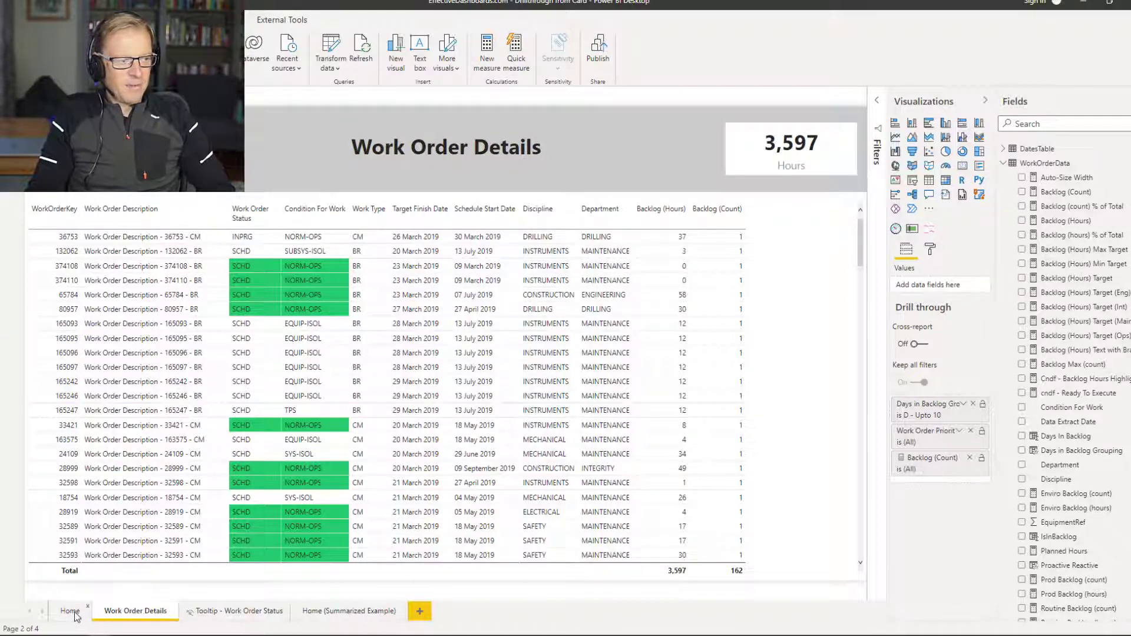
{"action": "left_click", "coordinate": [70, 611]}
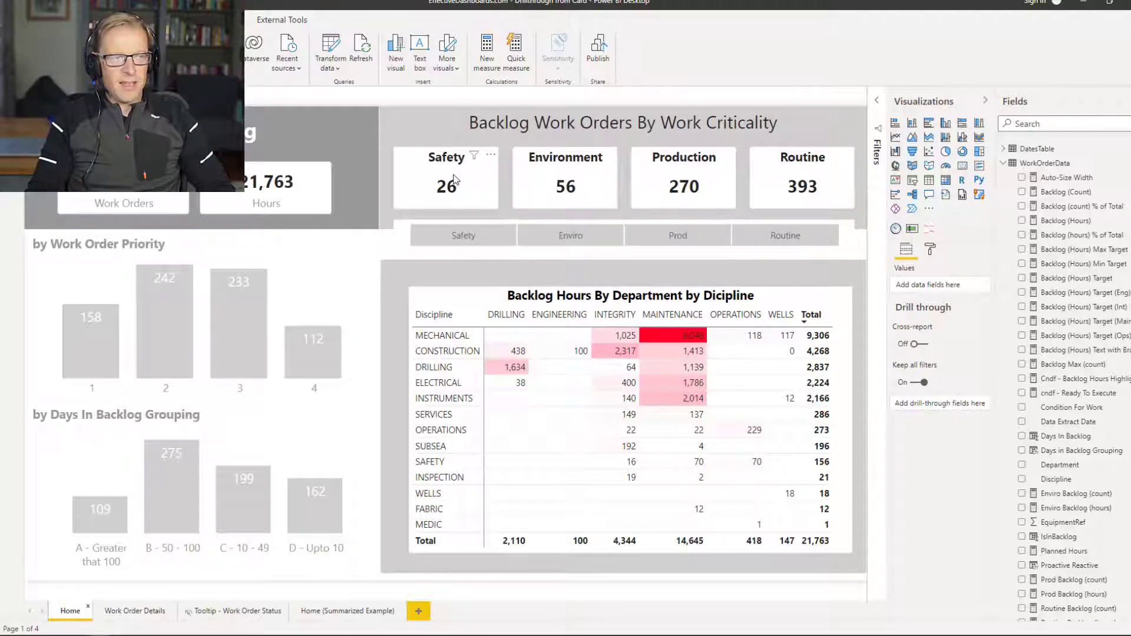
{"action": "right_click", "coordinate": [447, 185]}
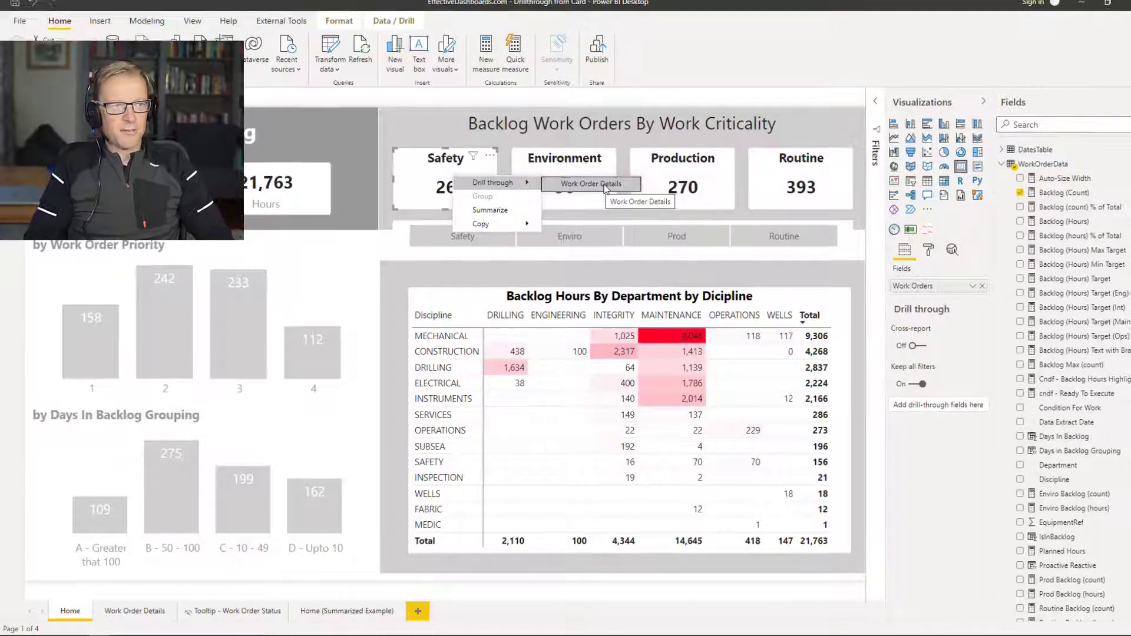
- Drill through from the Safety card to Work Order Details, showing 26 orders and 722 hours
{"action": "left_click", "coordinate": [590, 183]}
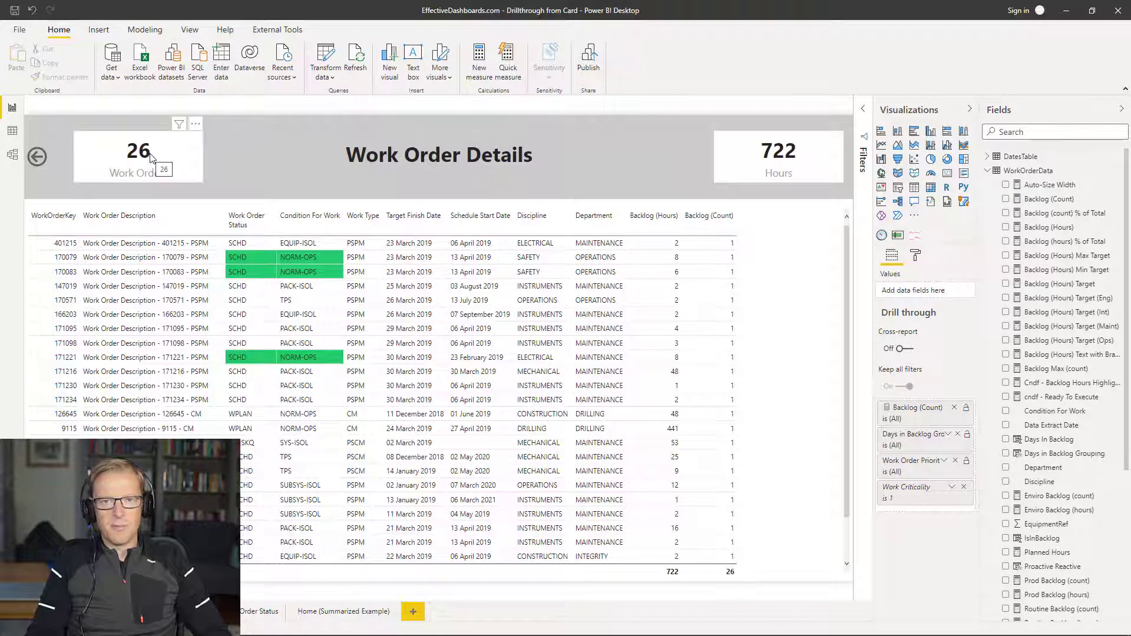
{"action": "mouse_move", "coordinate": [934, 422]}
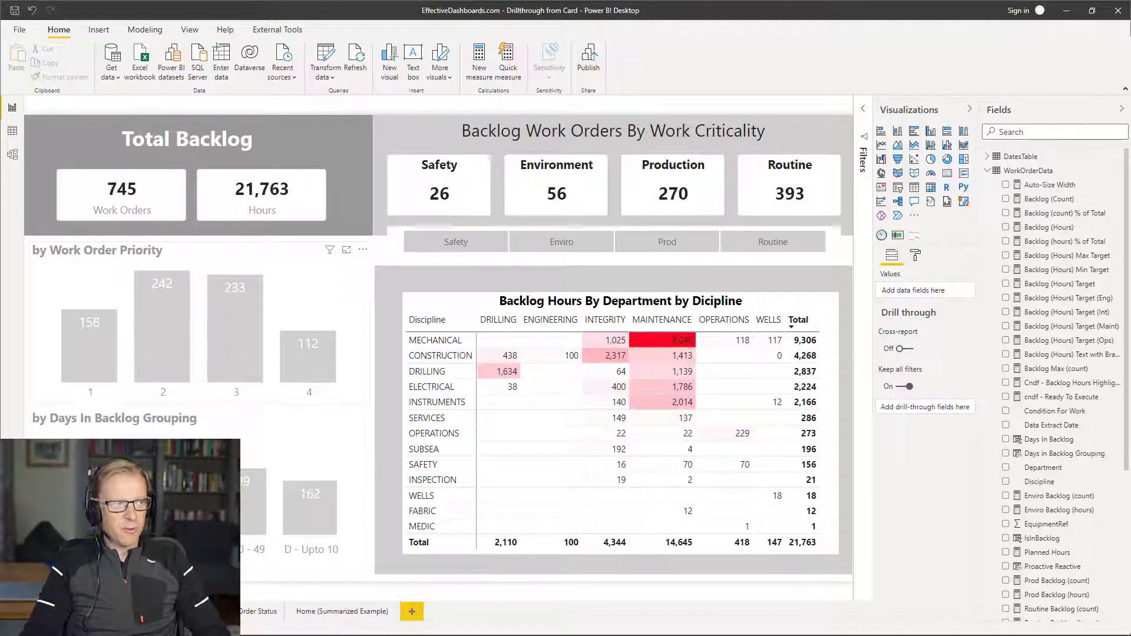
{"action": "mouse_move", "coordinate": [123, 199]}
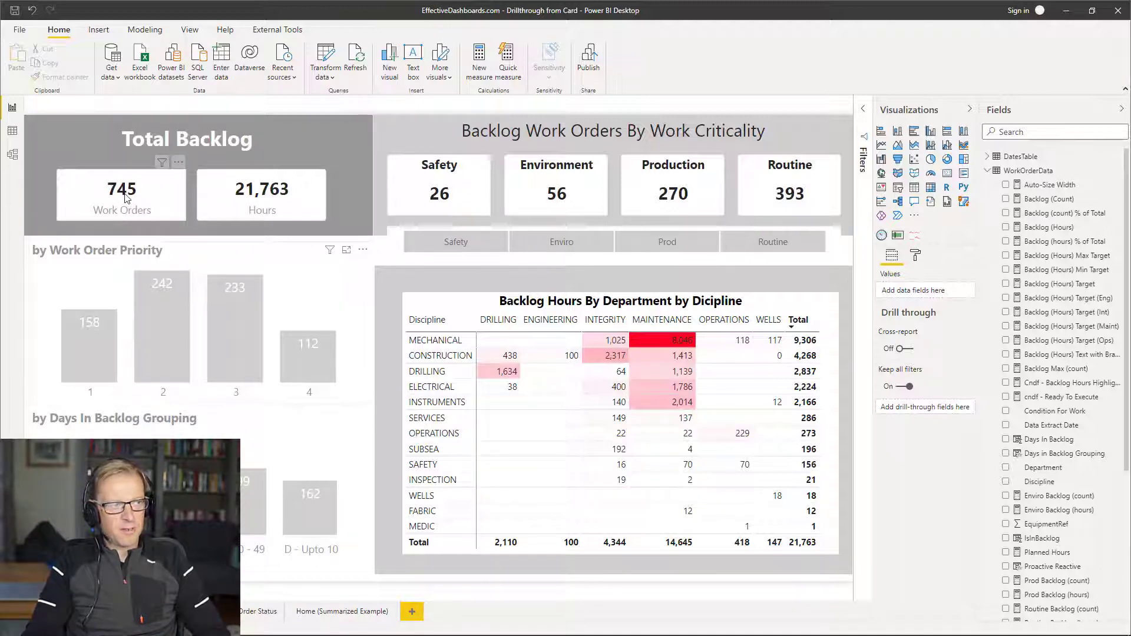
- Select and right-click the 745 Work Orders card to reach its drill-through options
{"action": "left_click", "coordinate": [121, 194]}
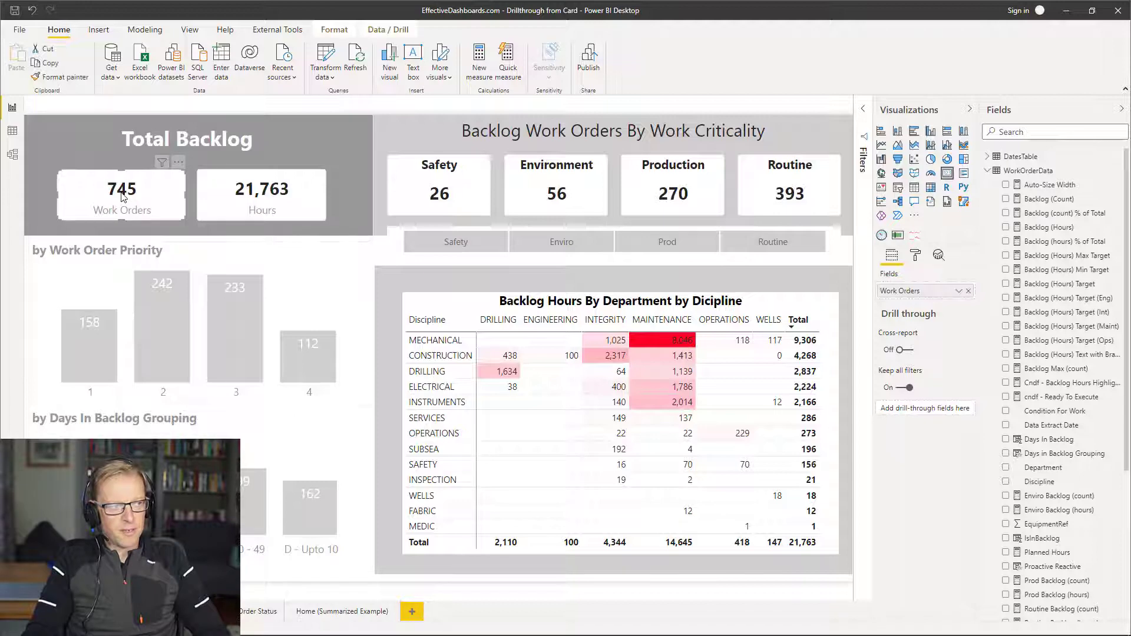
{"action": "right_click", "coordinate": [121, 189]}
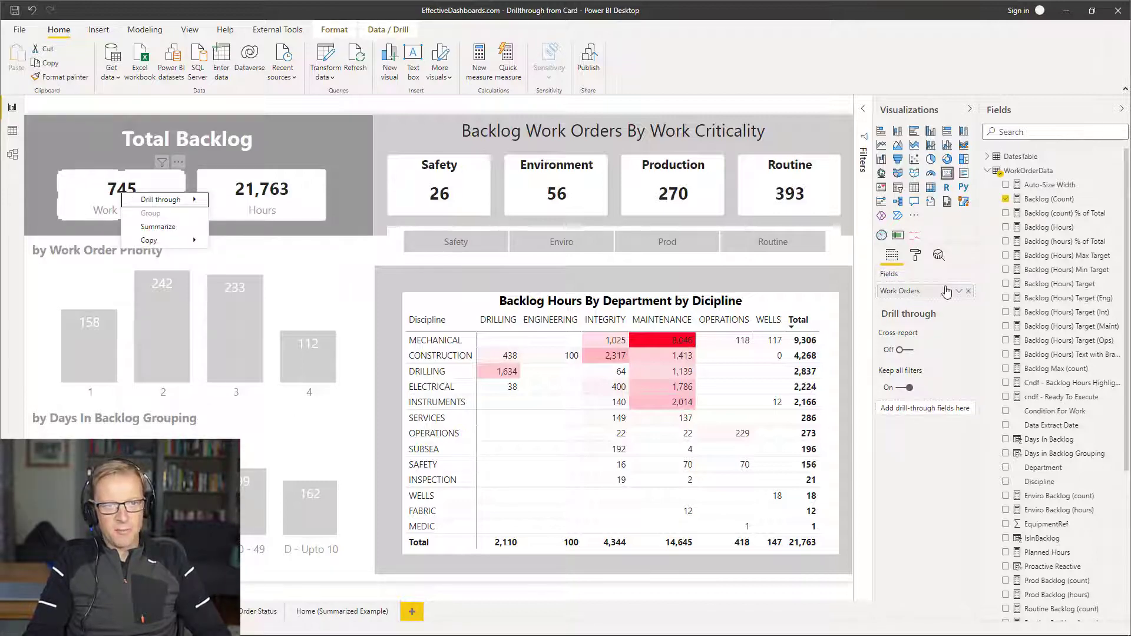
{"action": "mouse_move", "coordinate": [164, 200]}
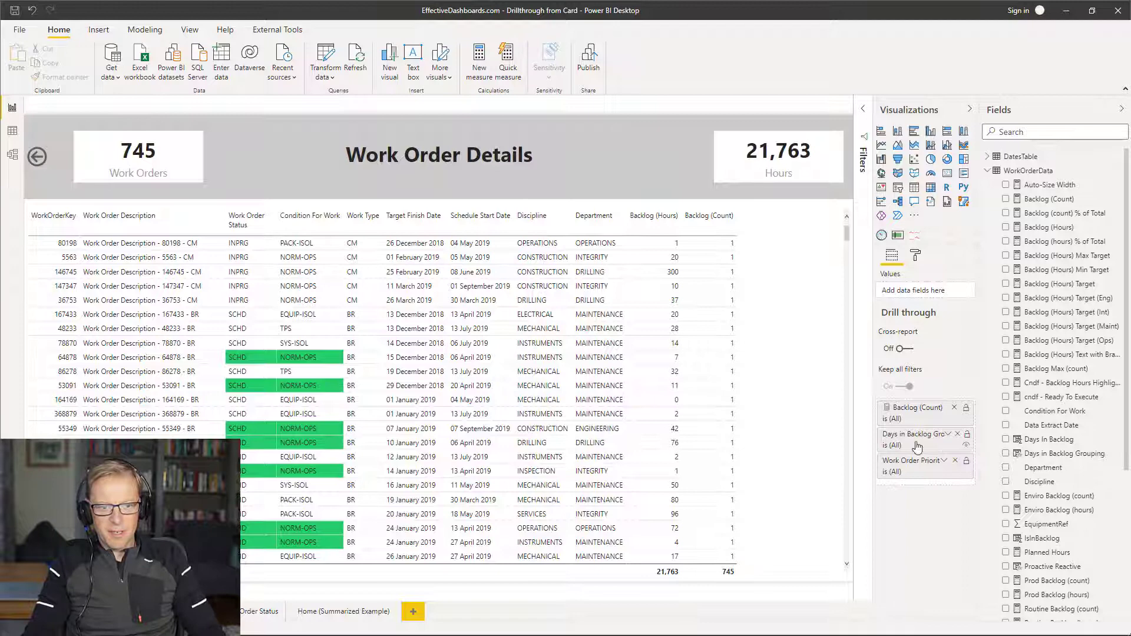
- Remove the Days in Backlog Grouping and Work Order Priority drill-through fields, adding Backlog (Hours)
{"action": "left_click", "coordinate": [953, 433]}
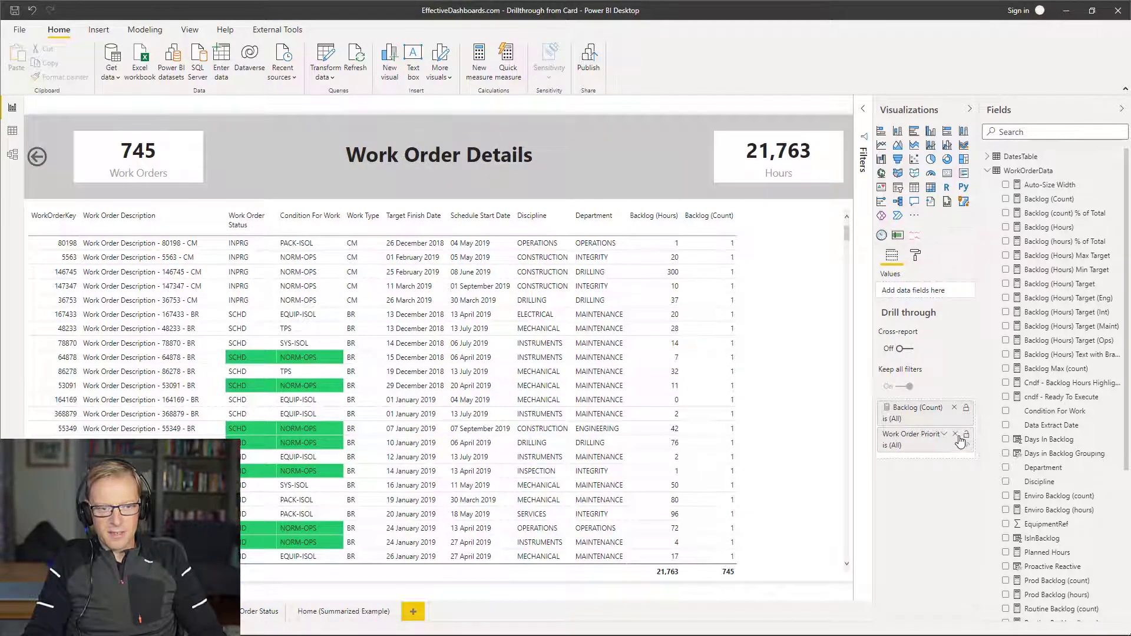
{"action": "left_click", "coordinate": [953, 433]}
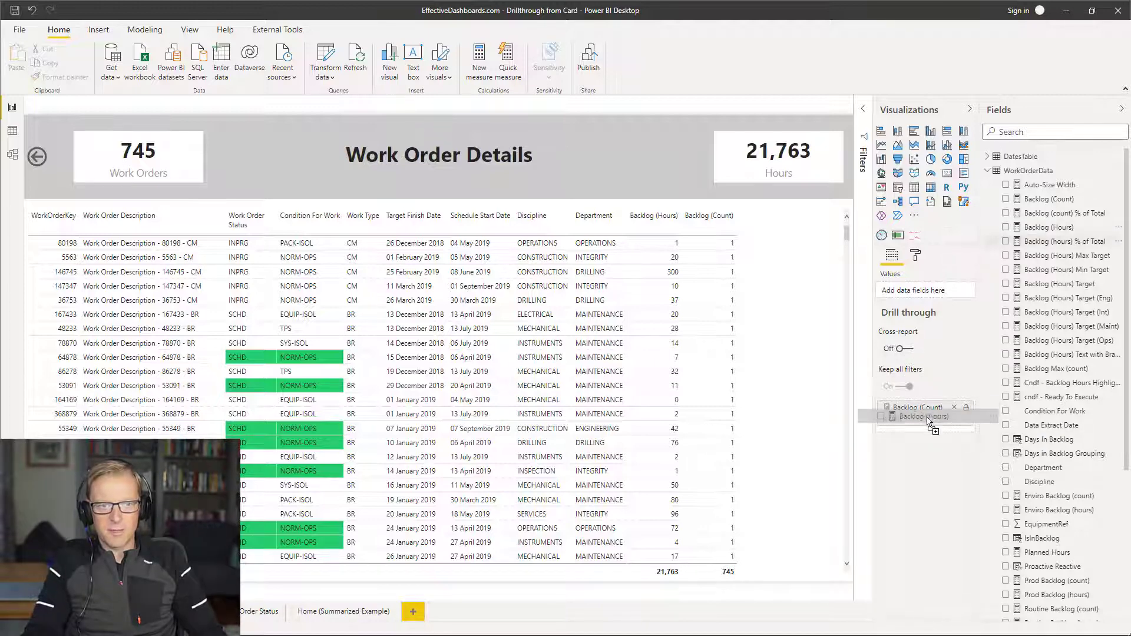
{"action": "left_click", "coordinate": [923, 417]}
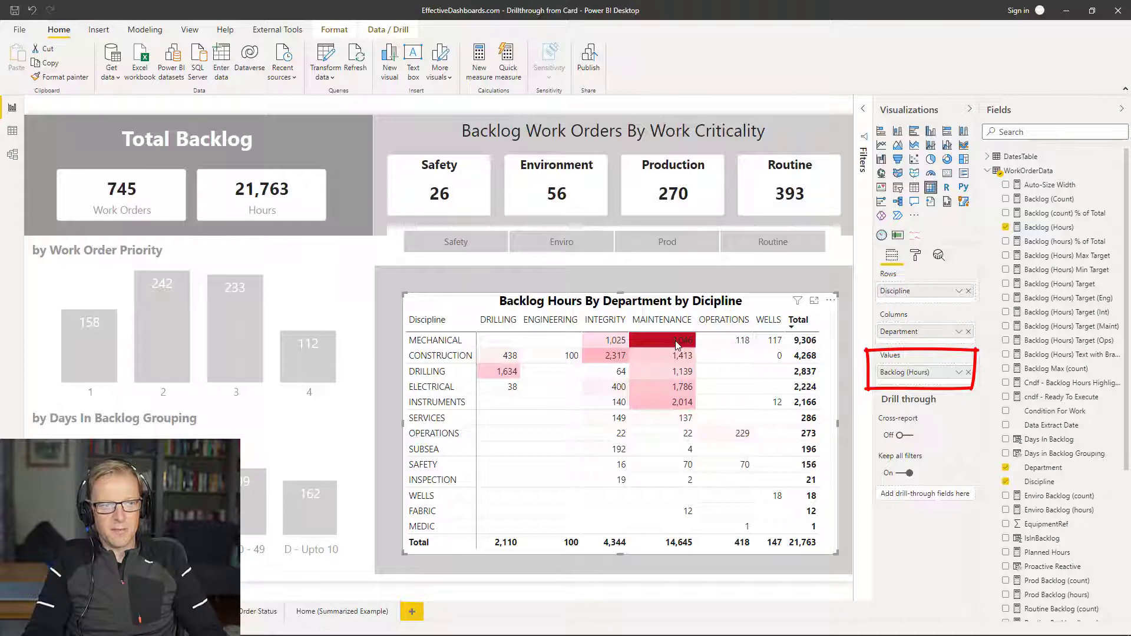
- Drill through from the MECHANICAL/MAINTENANCE matrix cell, showing 194 work orders and 8,046 hours
{"action": "right_click", "coordinate": [677, 340]}
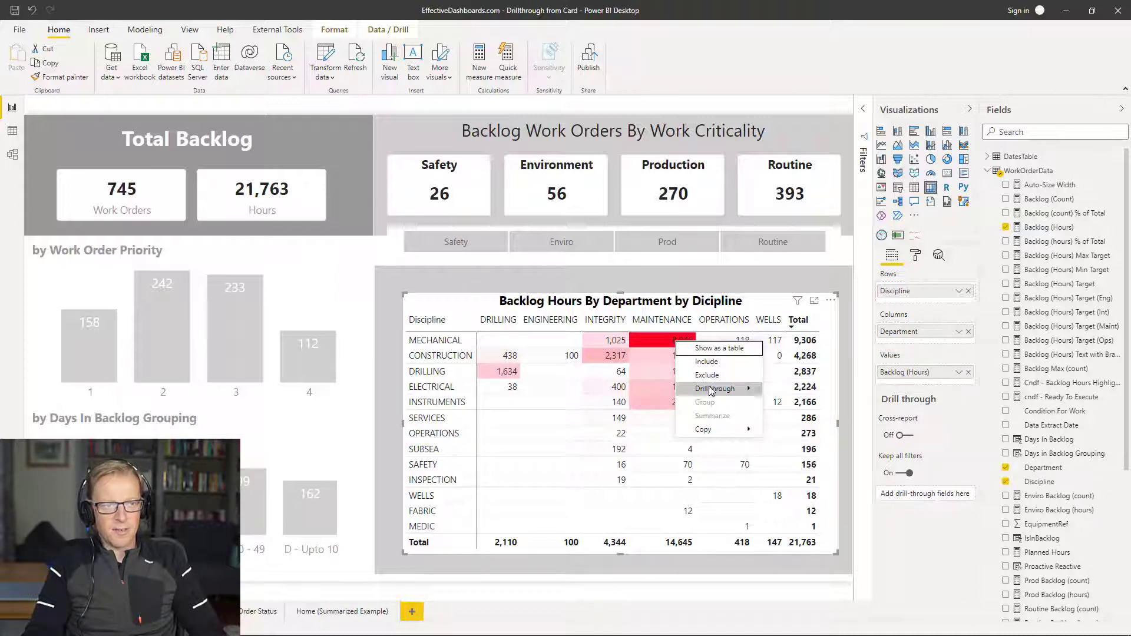
{"action": "left_click", "coordinate": [715, 388]}
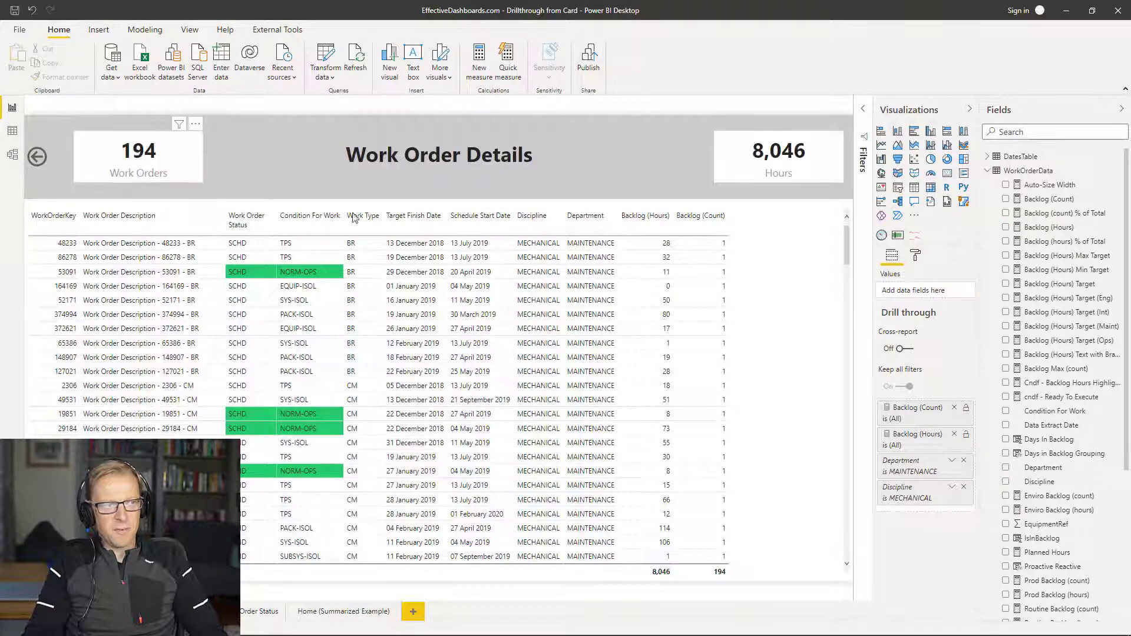
{"action": "mouse_move", "coordinate": [772, 159]}
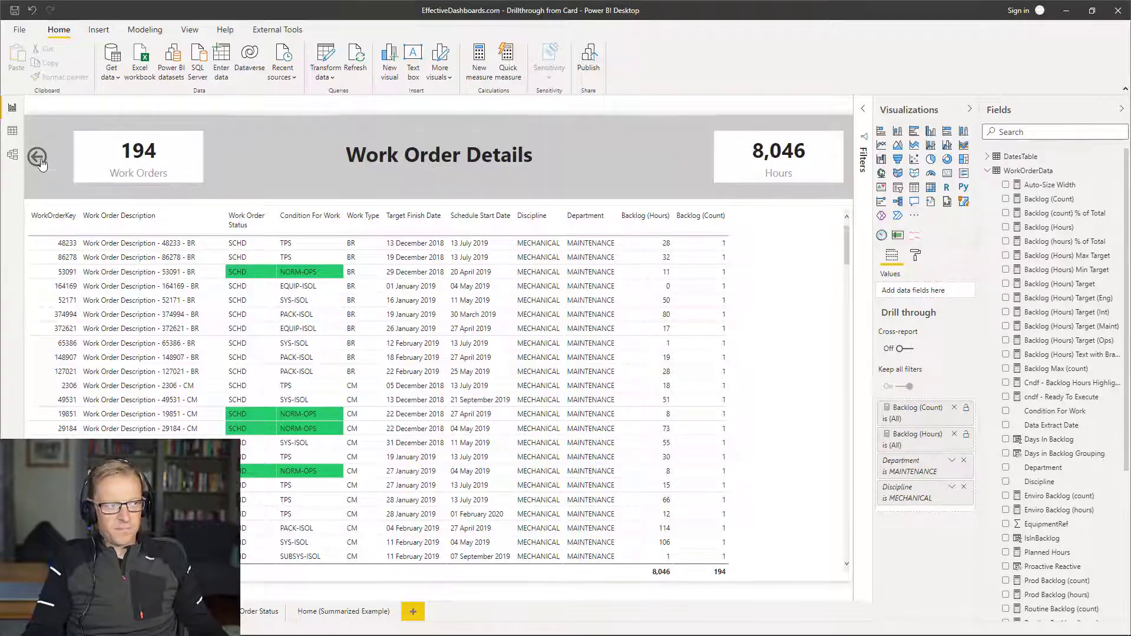
- Go back from Work Order Details to the Home backlog dashboard
{"action": "left_click", "coordinate": [36, 158]}
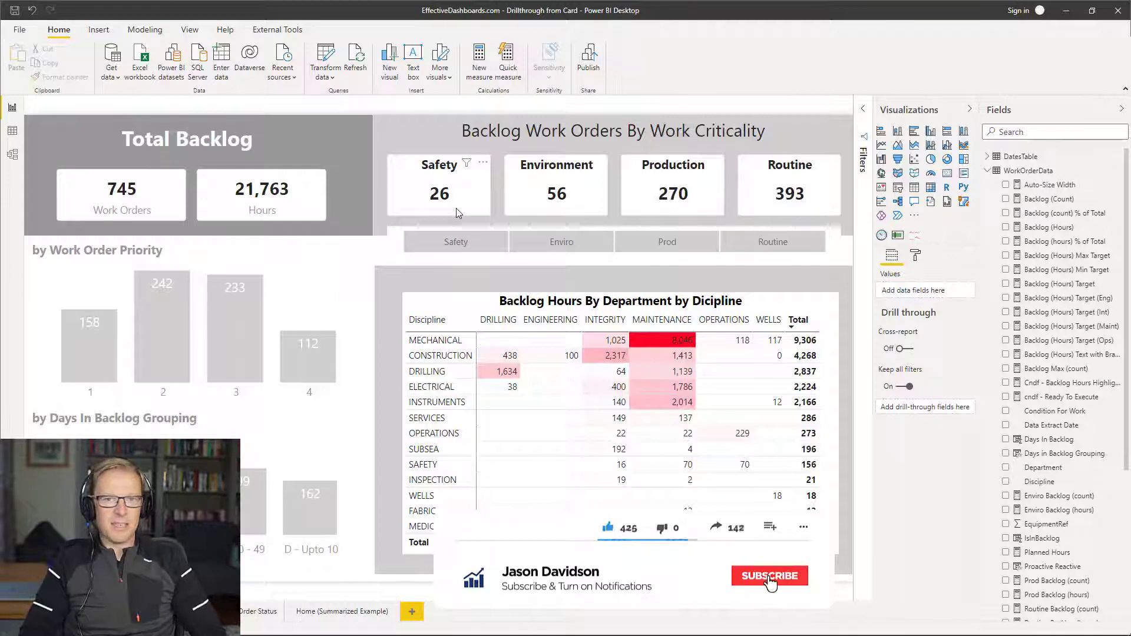
{"action": "left_click", "coordinate": [770, 576]}
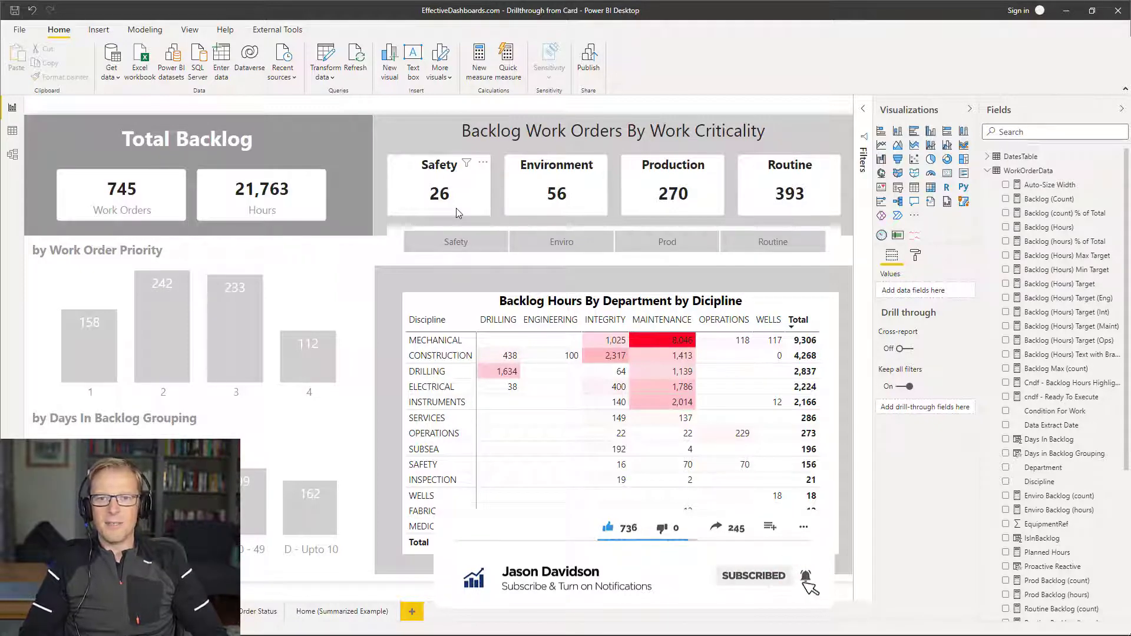